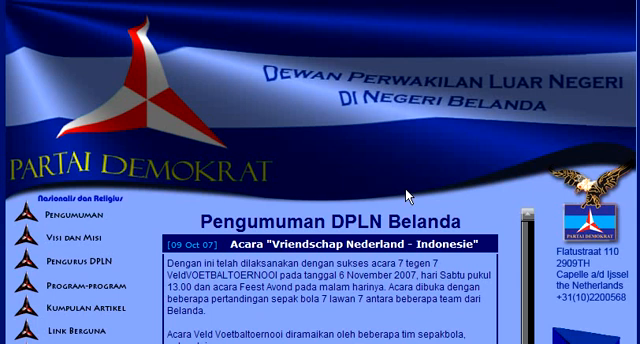
Create a new blank Photoshop document for the website header via File > New
scroll(down, 3)
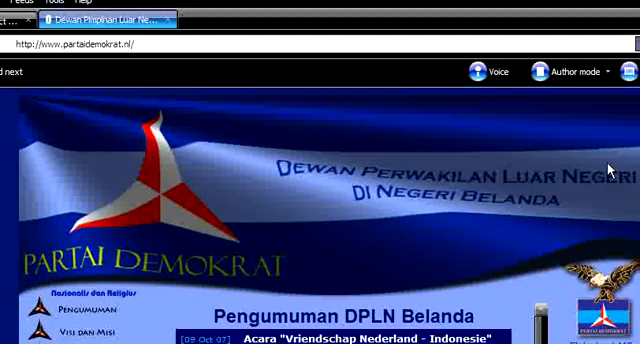
scroll(down, 3)
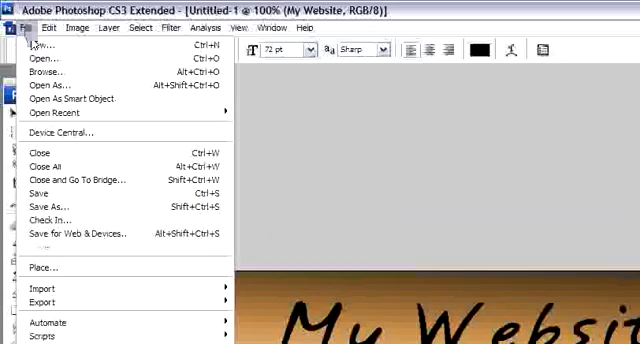
click(42, 44)
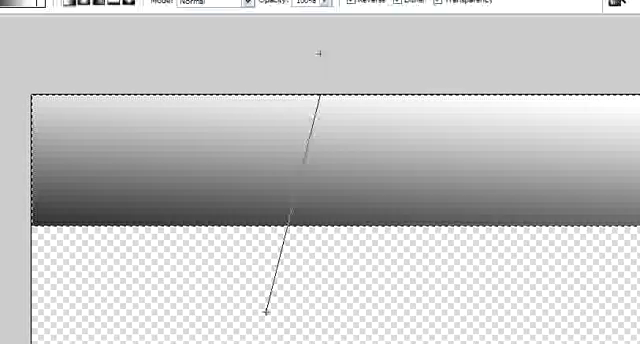
Drag a vertical dark-to-light grey gradient down the header's top band
drag(320, 100, 270, 310)
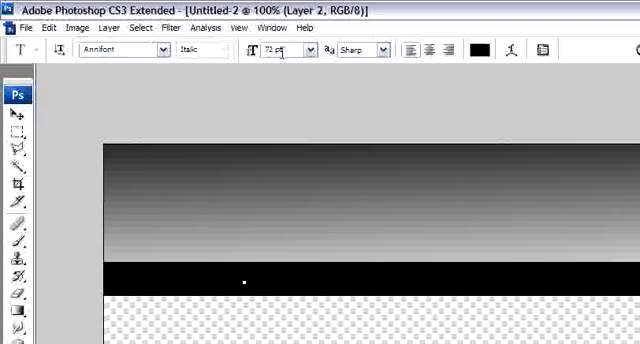
Choose a small type size and place the text cursor on the black strip
click(306, 48)
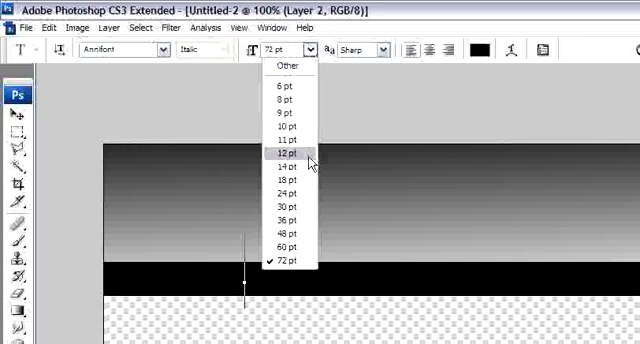
click(290, 168)
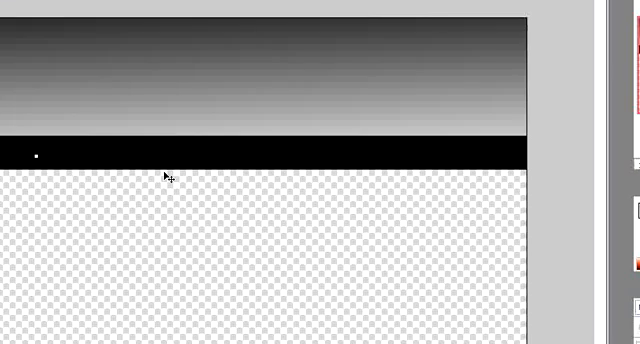
mouse_move(162, 172)
text(Home)
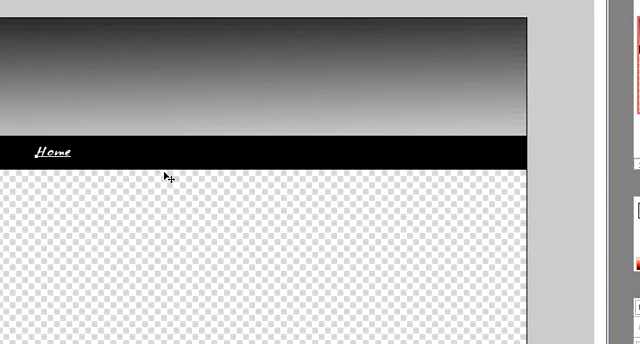
click(78, 152)
text( | About us | Pictures |)
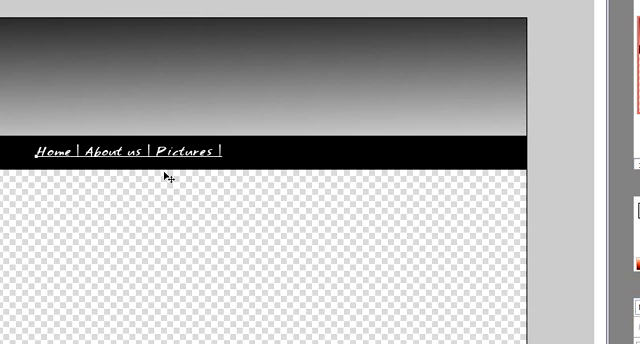
click(228, 152)
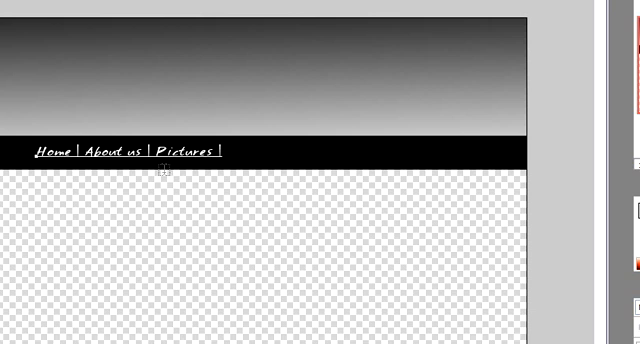
Enter the white navigation text Guestbook | Contact | Links to complete the link row
text(Gues)
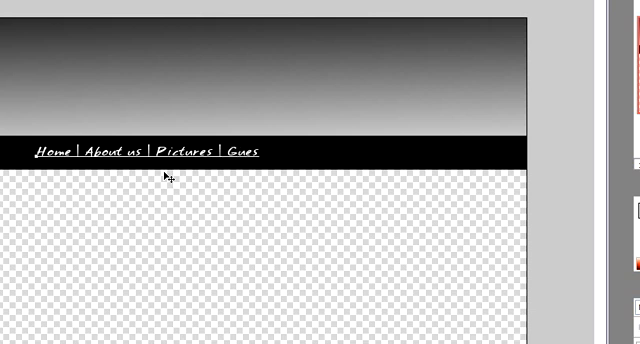
text(tbook |)
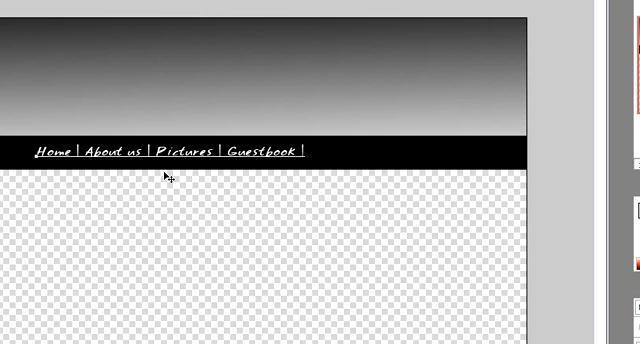
text(Conte)
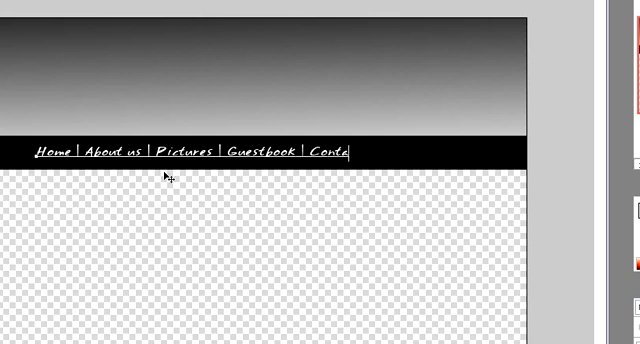
text(act |)
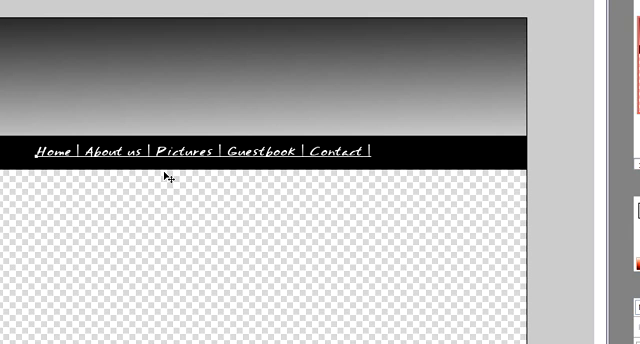
click(374, 152)
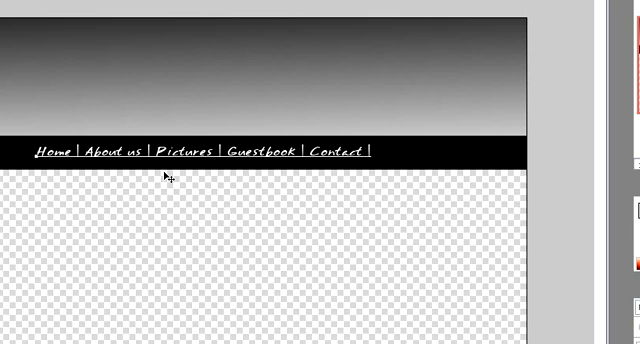
text(lin)
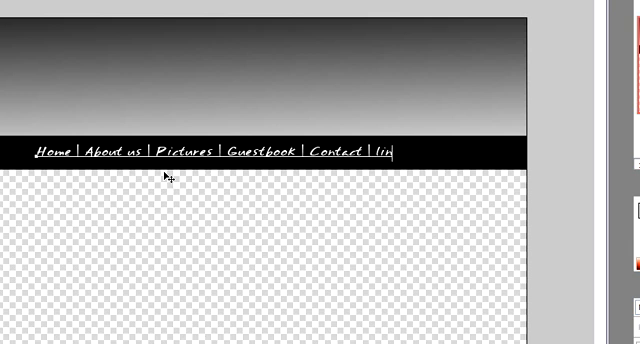
text(ks)
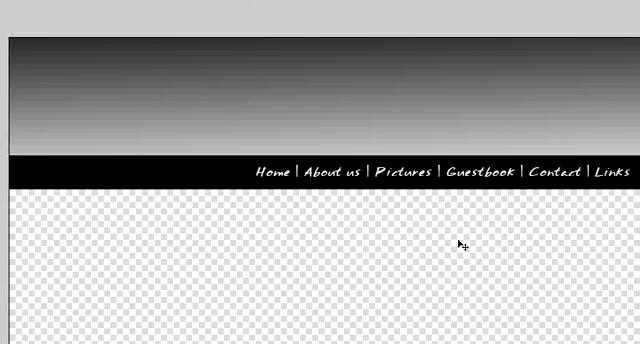
mouse_move(446, 122)
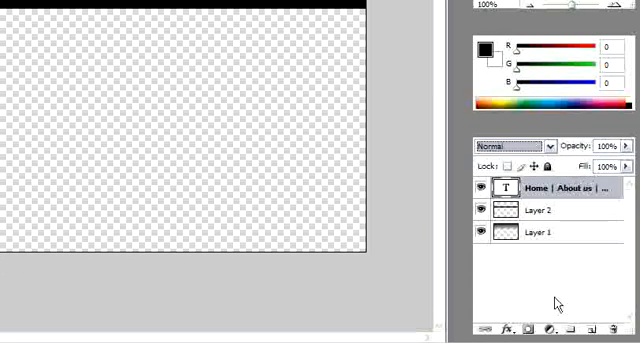
Bring up the layer style options on the gradient layer for a Pattern Overlay
click(544, 232)
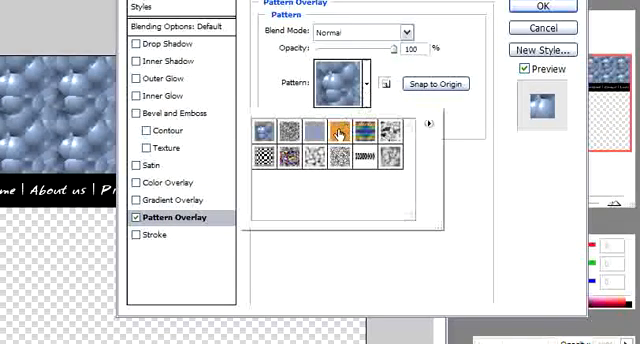
Apply the orange wood pattern overlay in Overlay blend mode and confirm with OK
click(332, 132)
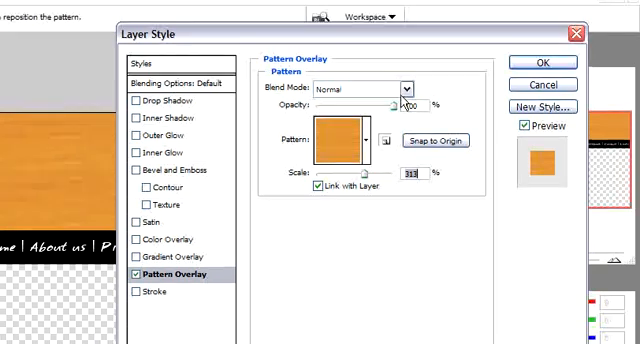
click(406, 88)
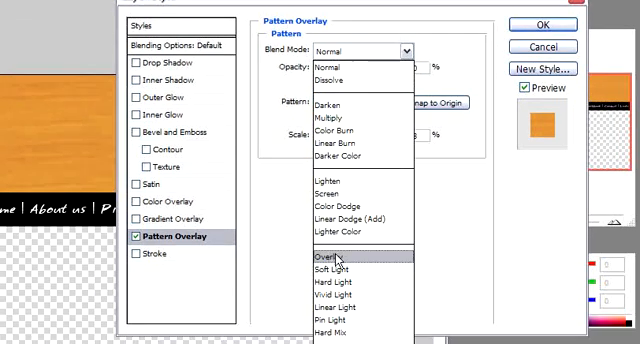
click(326, 262)
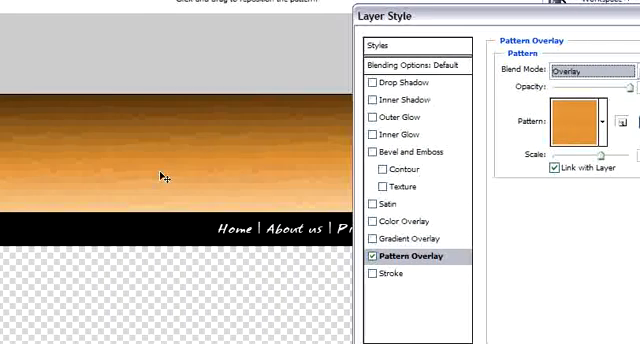
mouse_move(164, 172)
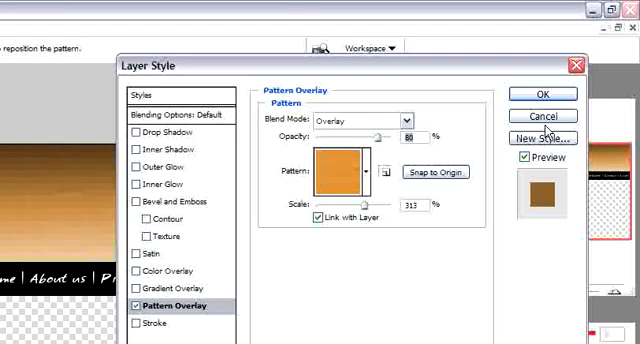
click(542, 92)
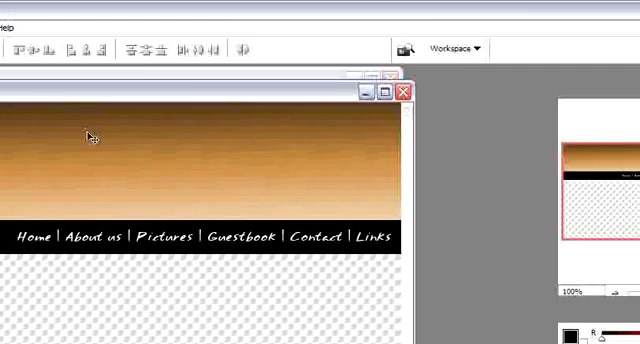
Maximize the document and open the avok logo image from the ownlogo folder
click(12, 28)
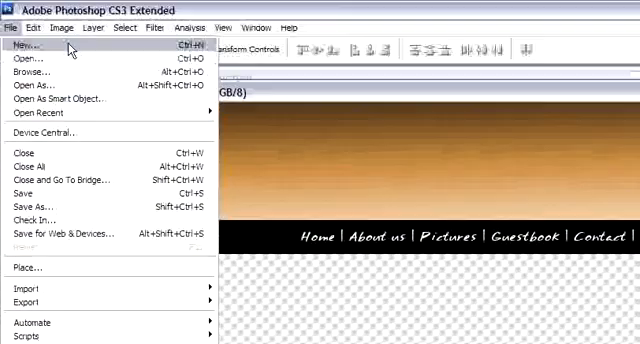
click(28, 46)
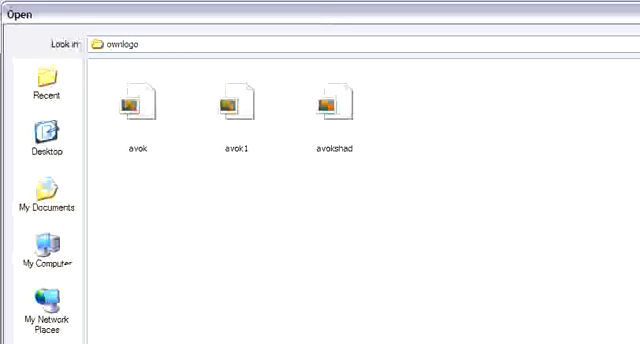
click(132, 96)
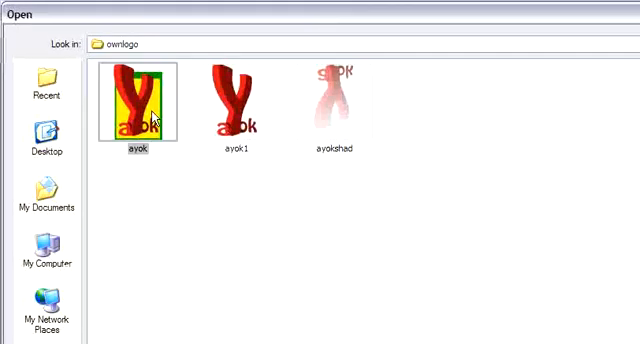
double_click(138, 104)
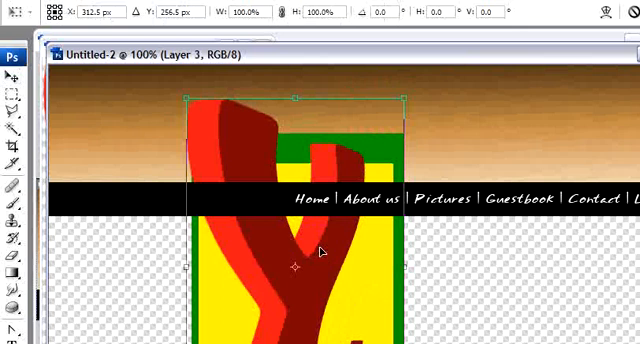
Scale the avok logo down into the header's top-left corner and commit the transform
scroll(down, 3)
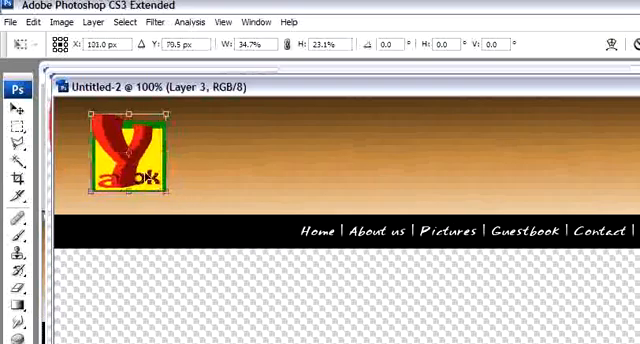
drag(130, 160, 118, 140)
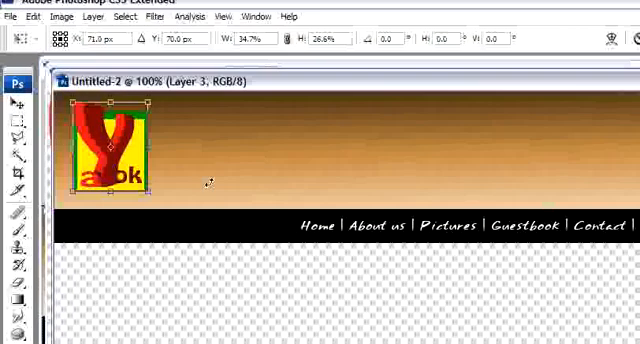
click(12, 104)
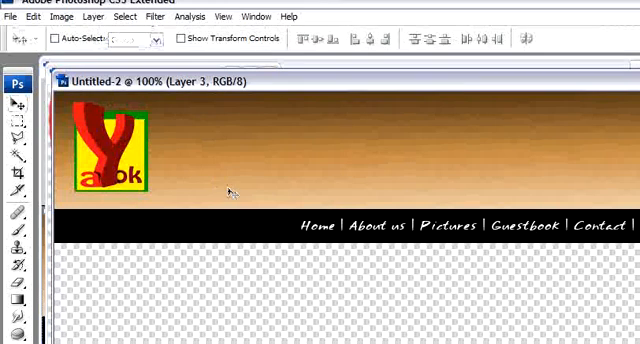
scroll(down, 3)
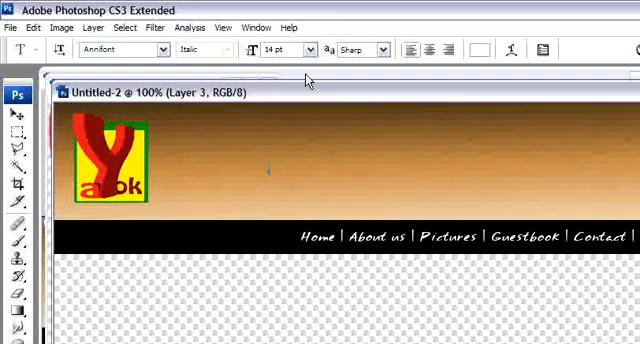
Add a 72 pt white CoolWeb title in the header beside the logo and commit it
click(316, 48)
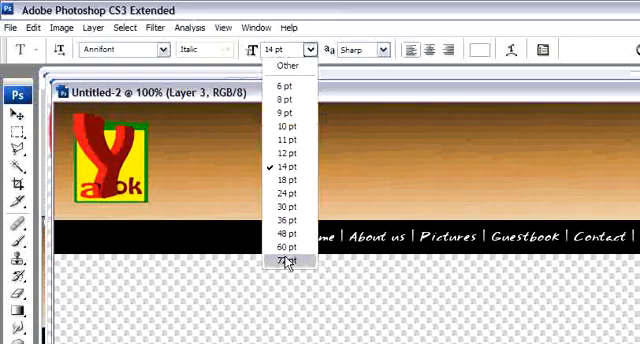
click(288, 260)
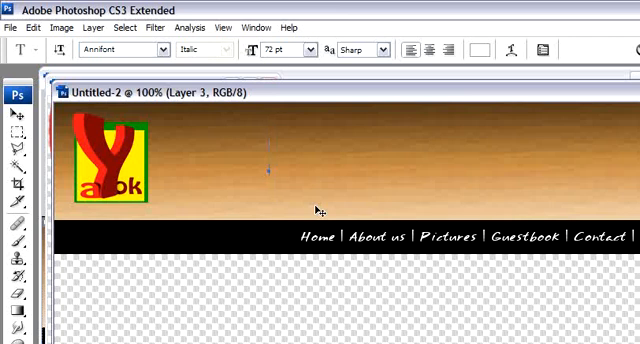
text(M)
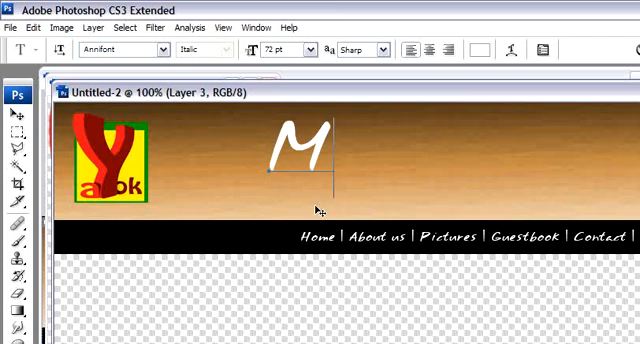
text(y)
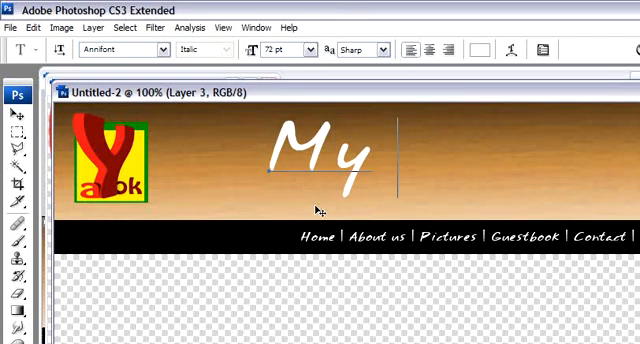
text(Cool)
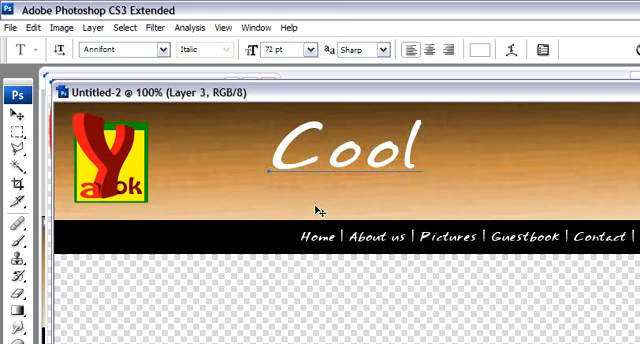
text(Web)
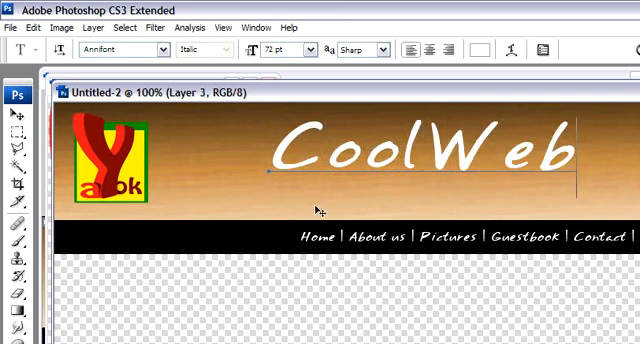
mouse_move(372, 188)
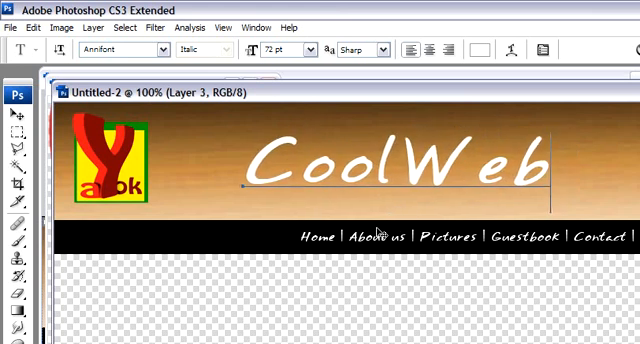
click(12, 116)
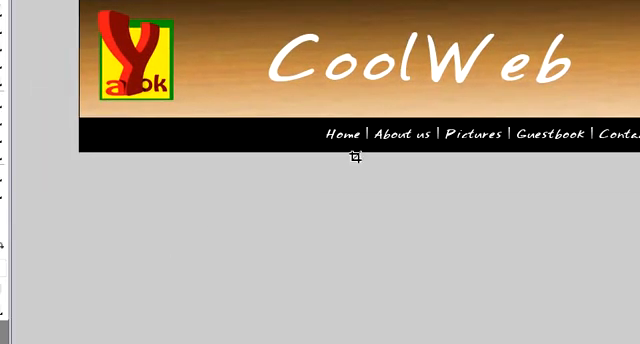
mouse_move(200, 182)
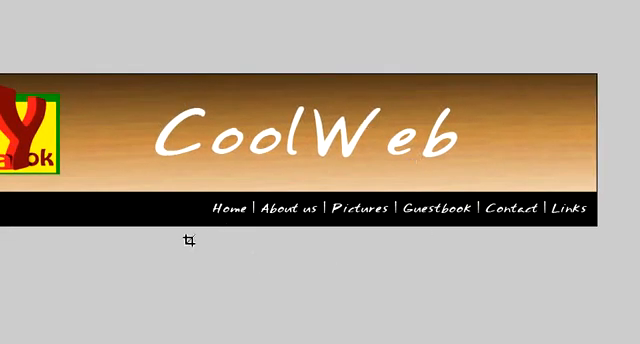
mouse_move(444, 248)
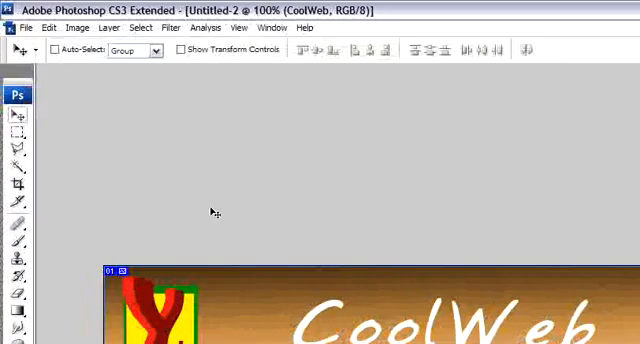
Export via Save for Web & Devices as index with type HTML and Images
scroll(down, 3)
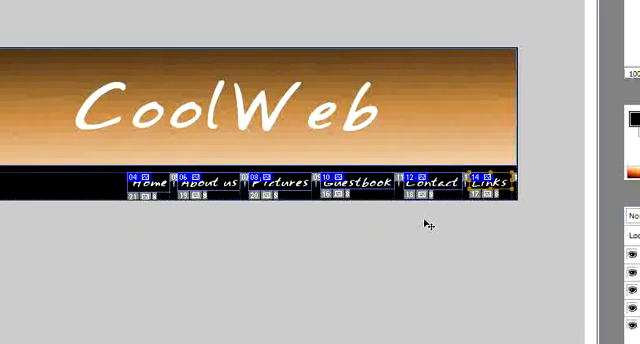
mouse_move(420, 216)
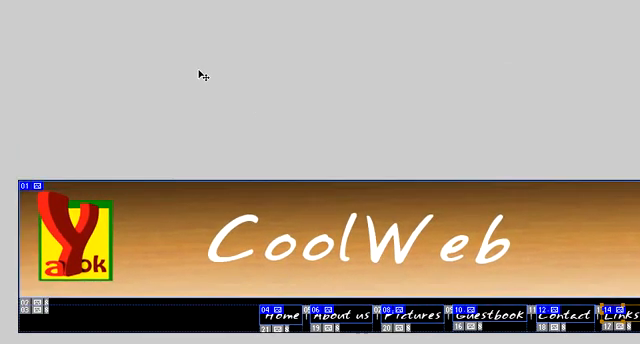
click(16, 4)
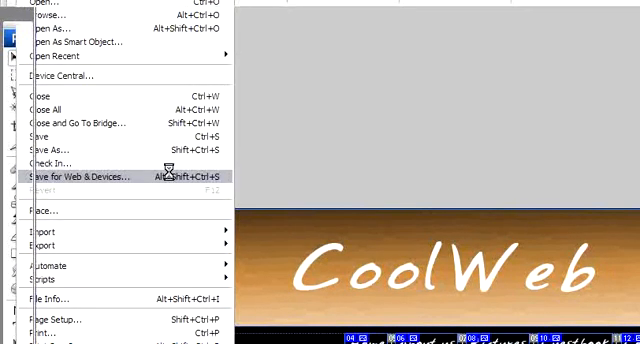
click(76, 176)
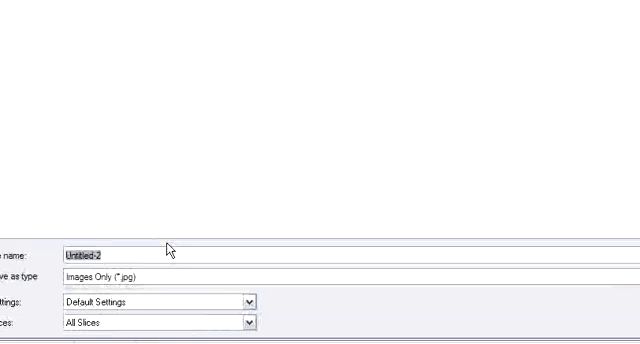
text(index)
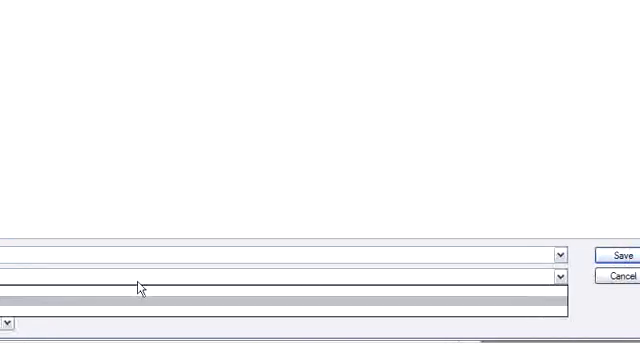
click(564, 278)
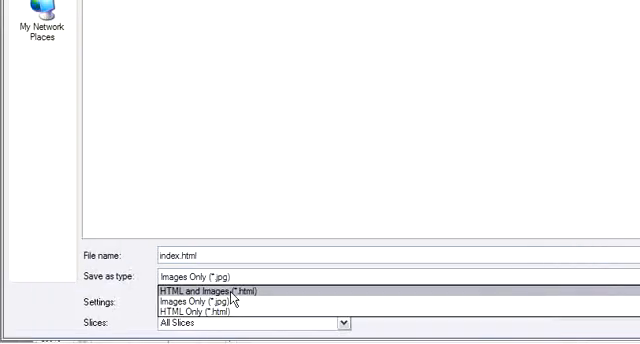
click(216, 292)
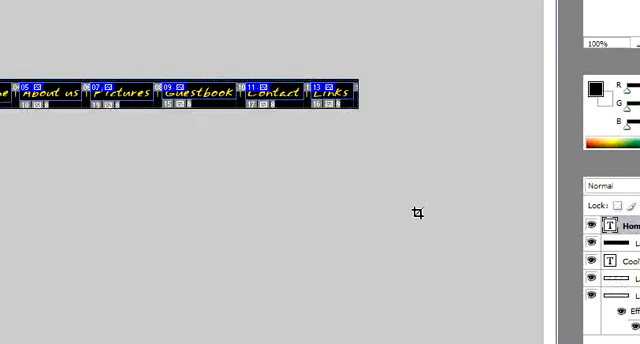
Start a Save for Web & Devices export of the yellow version set to Images Only
click(24, 6)
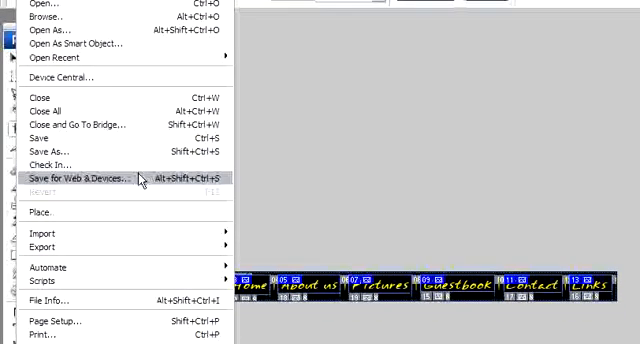
click(80, 178)
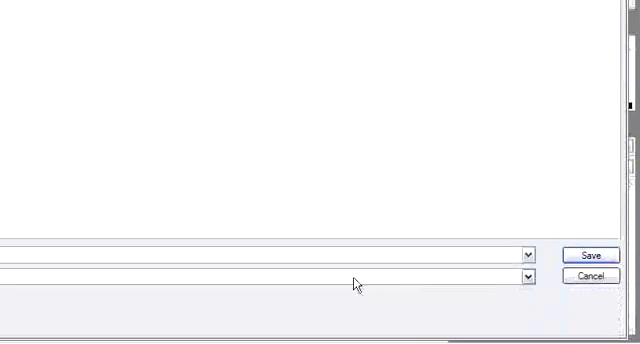
click(528, 276)
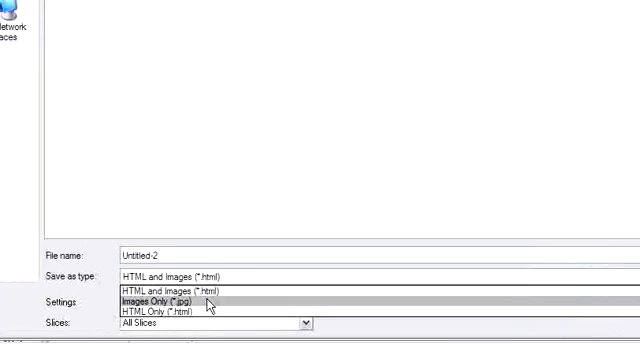
click(156, 300)
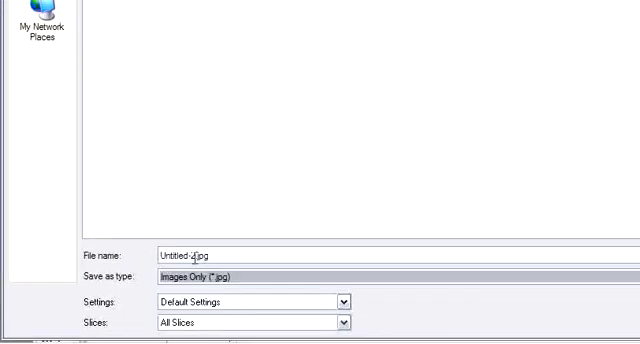